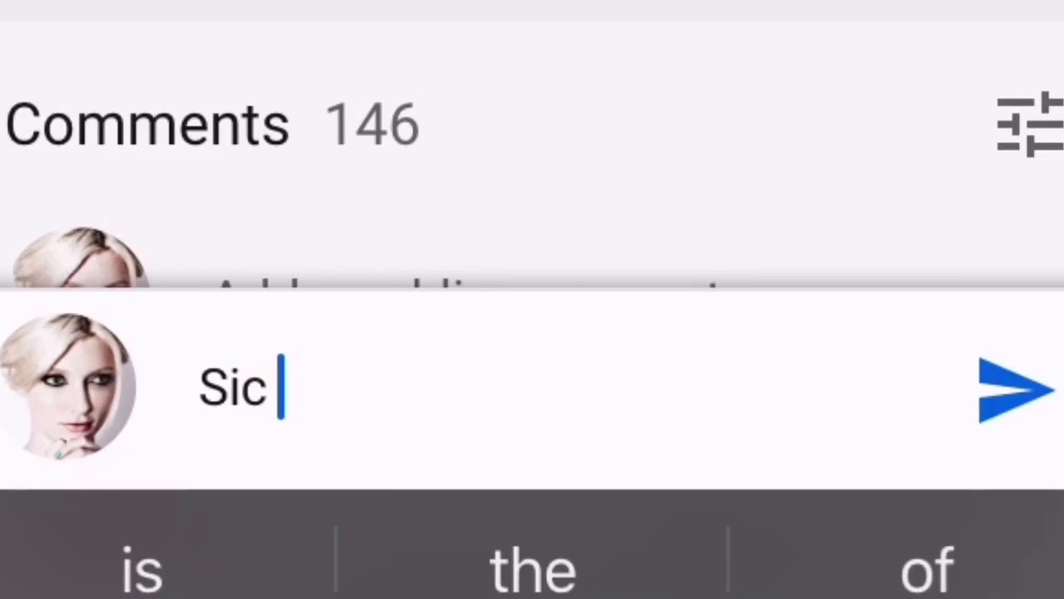
Step: Continue the draft comment after 'Sic' by typing the start of 'semper'
{"action": "type", "text": "sempe"}
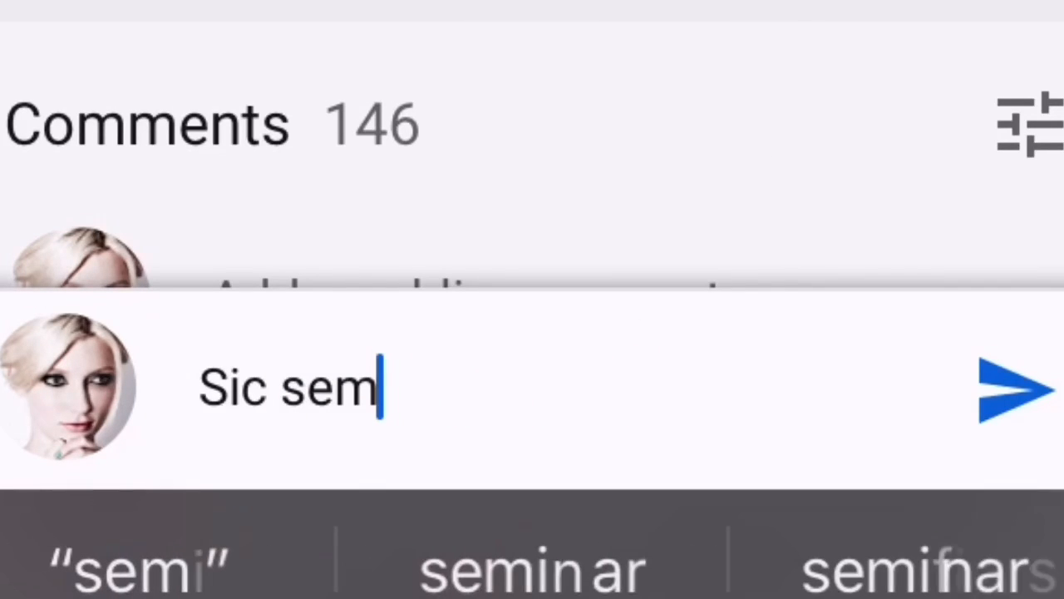
Step: Undo the 'semipermanent' autocorrection so the second word is 'semper'
{"action": "type", "text": "ipermanent"}
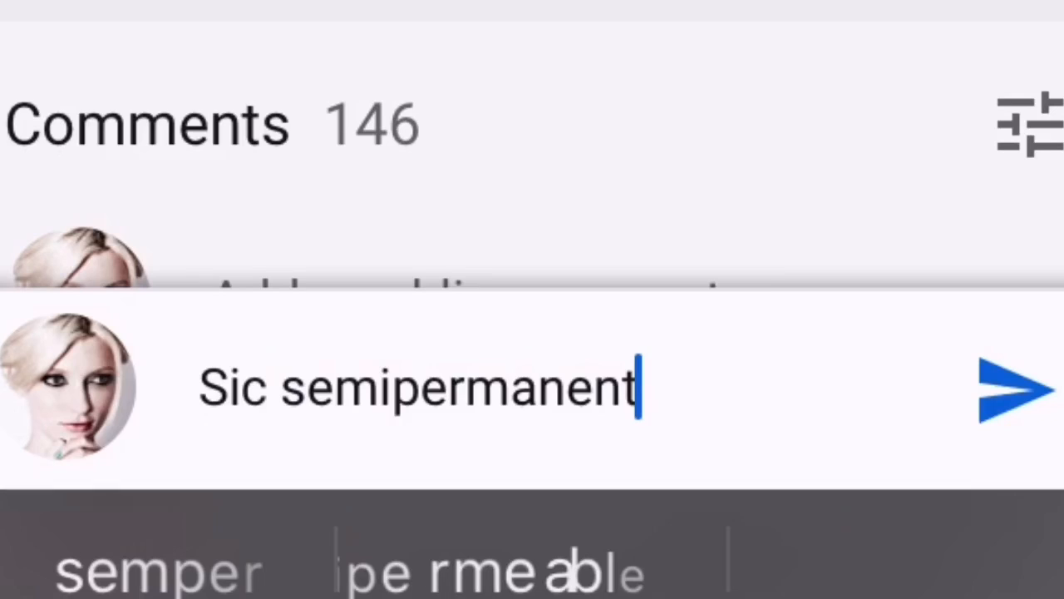
{"action": "key", "text": "BackSpace"}
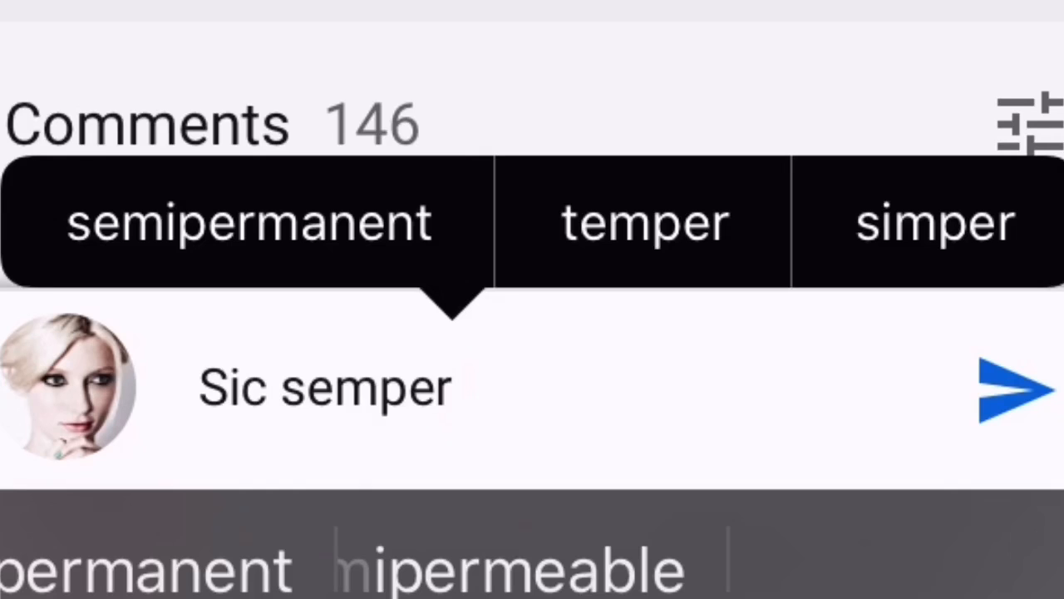
Step: Add 'tyrannis' and post the comment 'Sic semper tyrannis' under the video
{"action": "type", "text": "ty"}
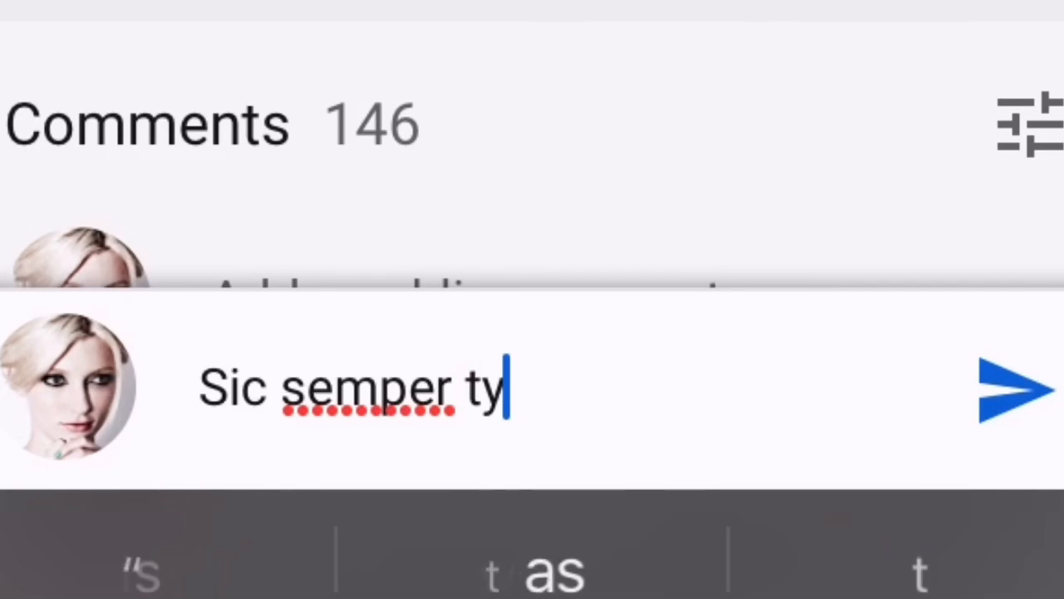
{"action": "type", "text": "rannis"}
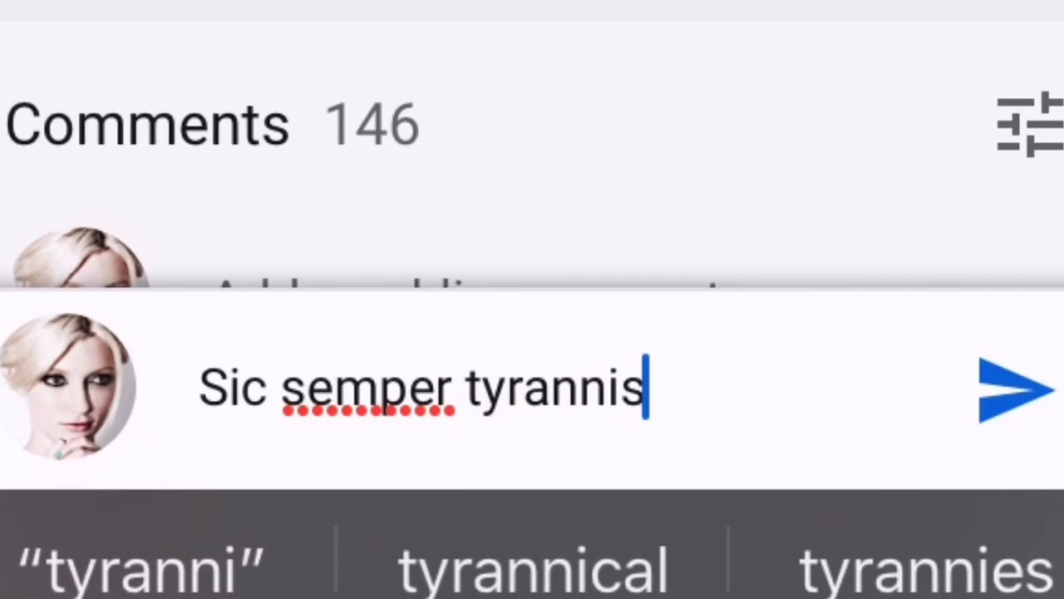
{"action": "key", "text": "Backspace"}
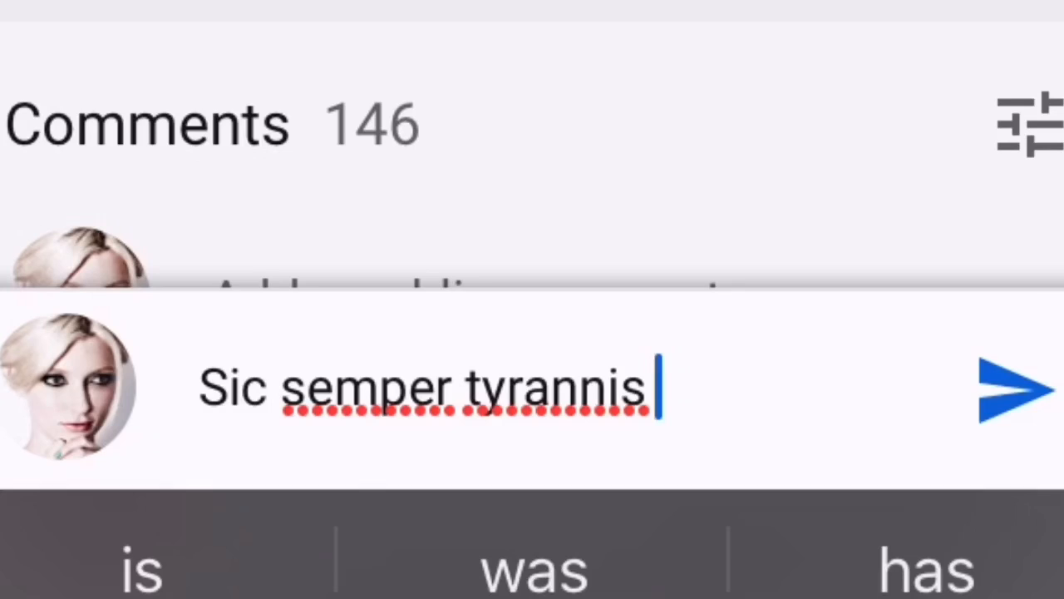
{"action": "left_click", "coordinate": [1006, 395]}
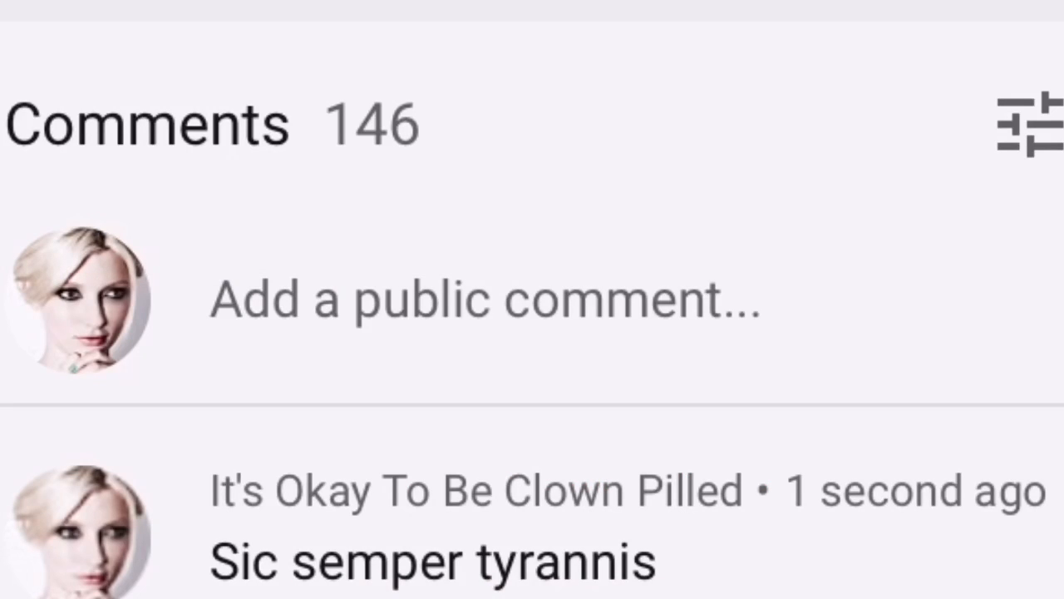